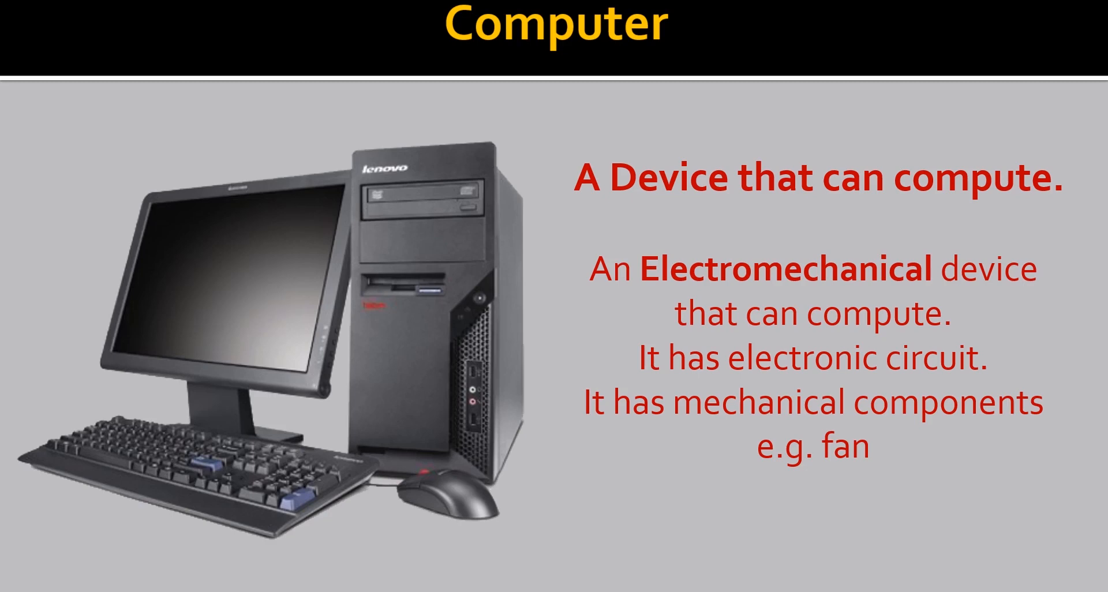
{"action": "key", "text": "Right"}
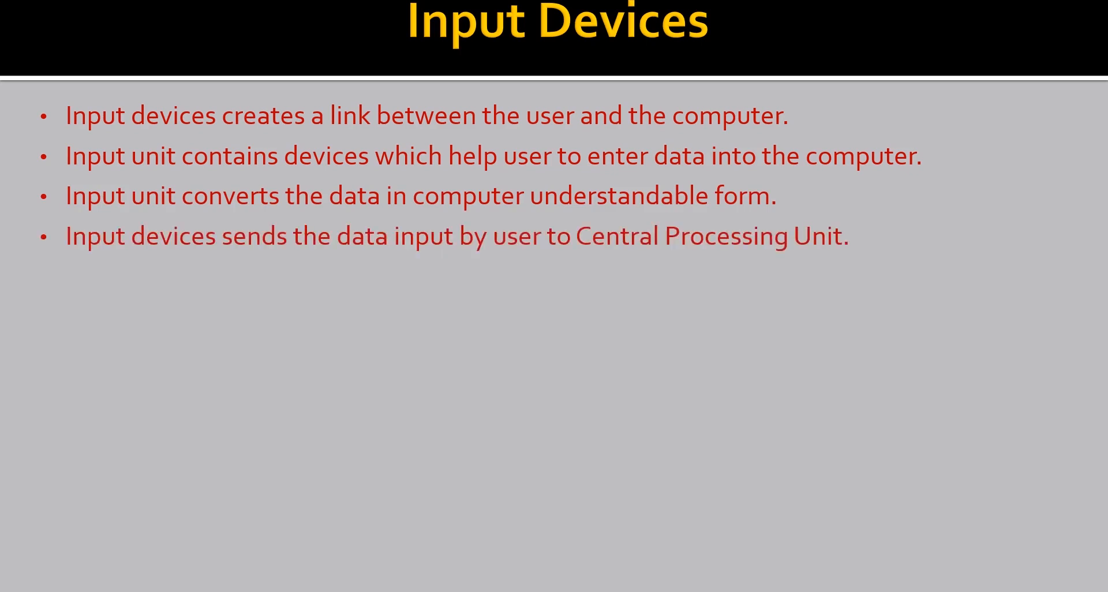
{"action": "type", "text": "For example,"}
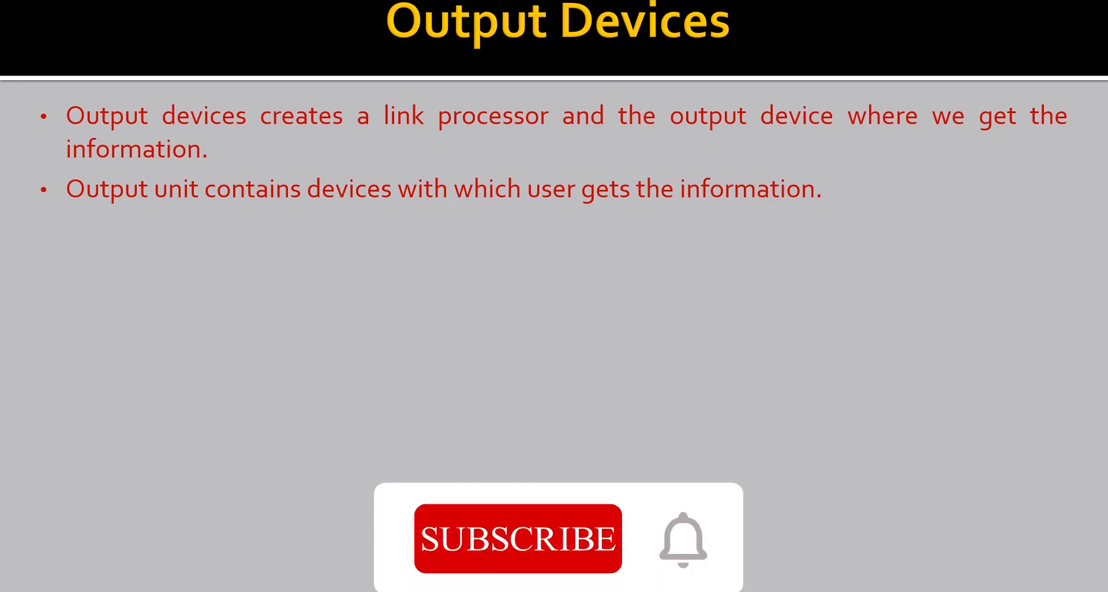
{"action": "left_click", "coordinate": [517, 539]}
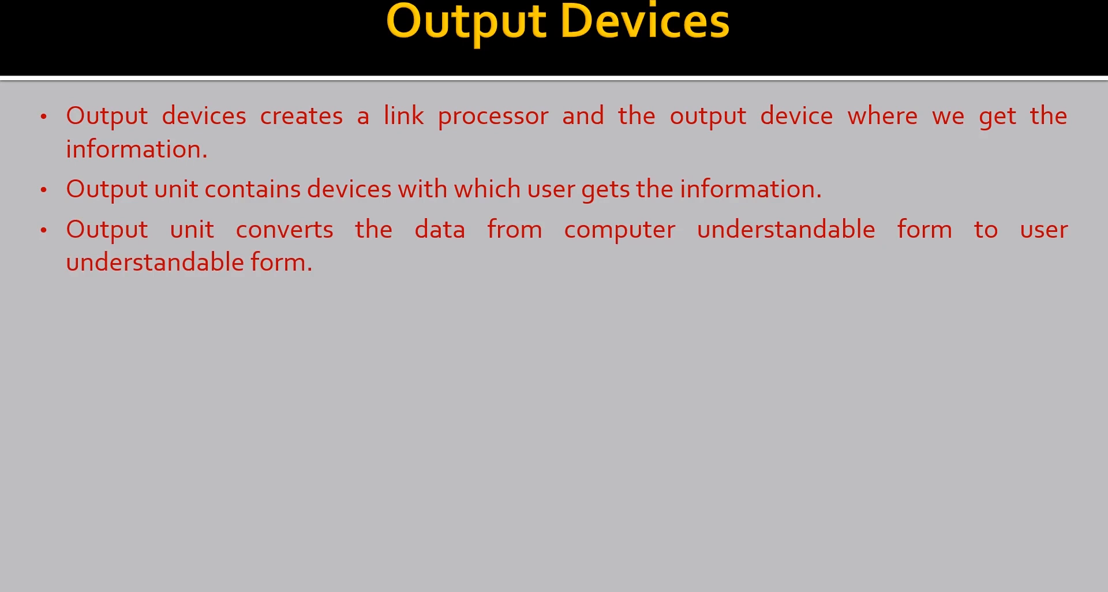
{"action": "type", "text": "For examp"}
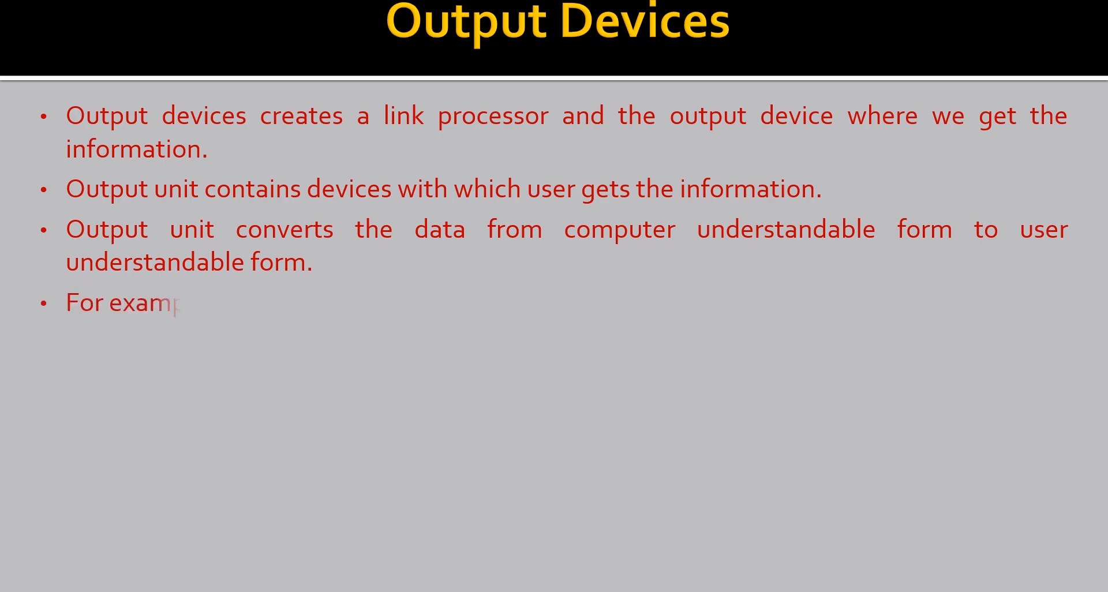